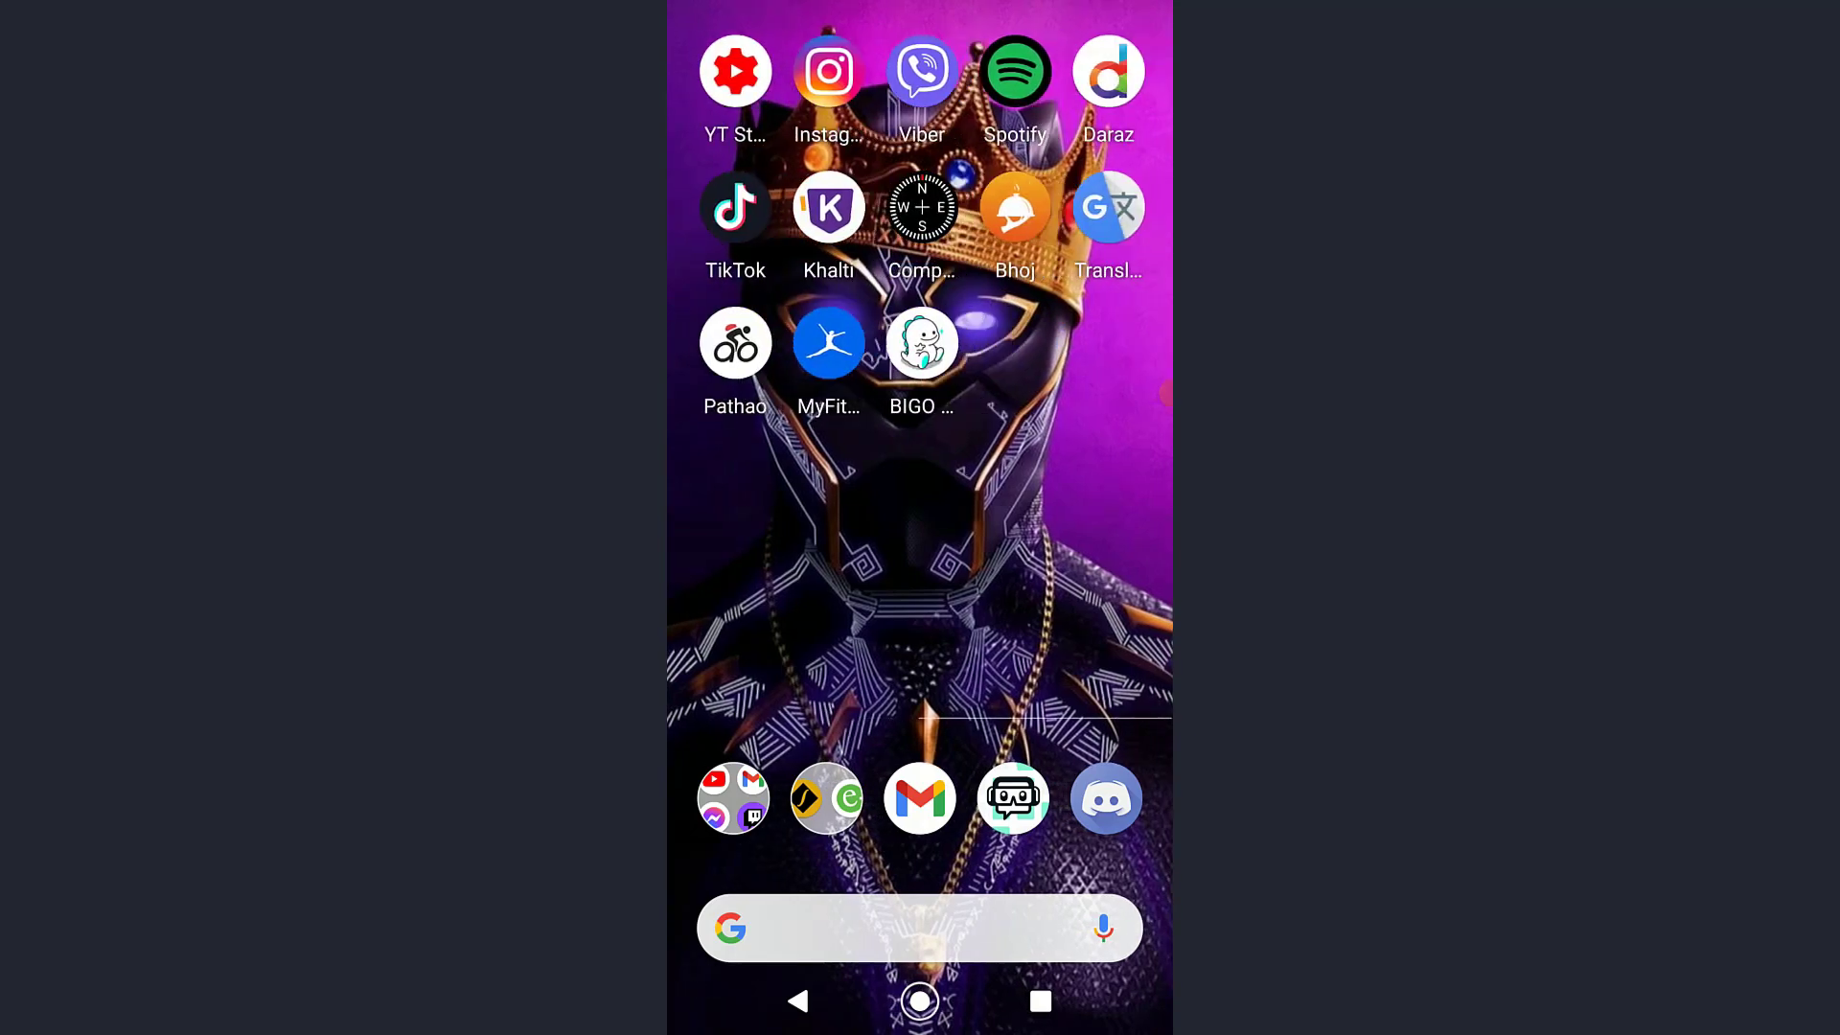
- Launch BIGO LIVE, continue with the phone number and start password recovery
{"action": "left_click", "coordinate": [920, 341]}
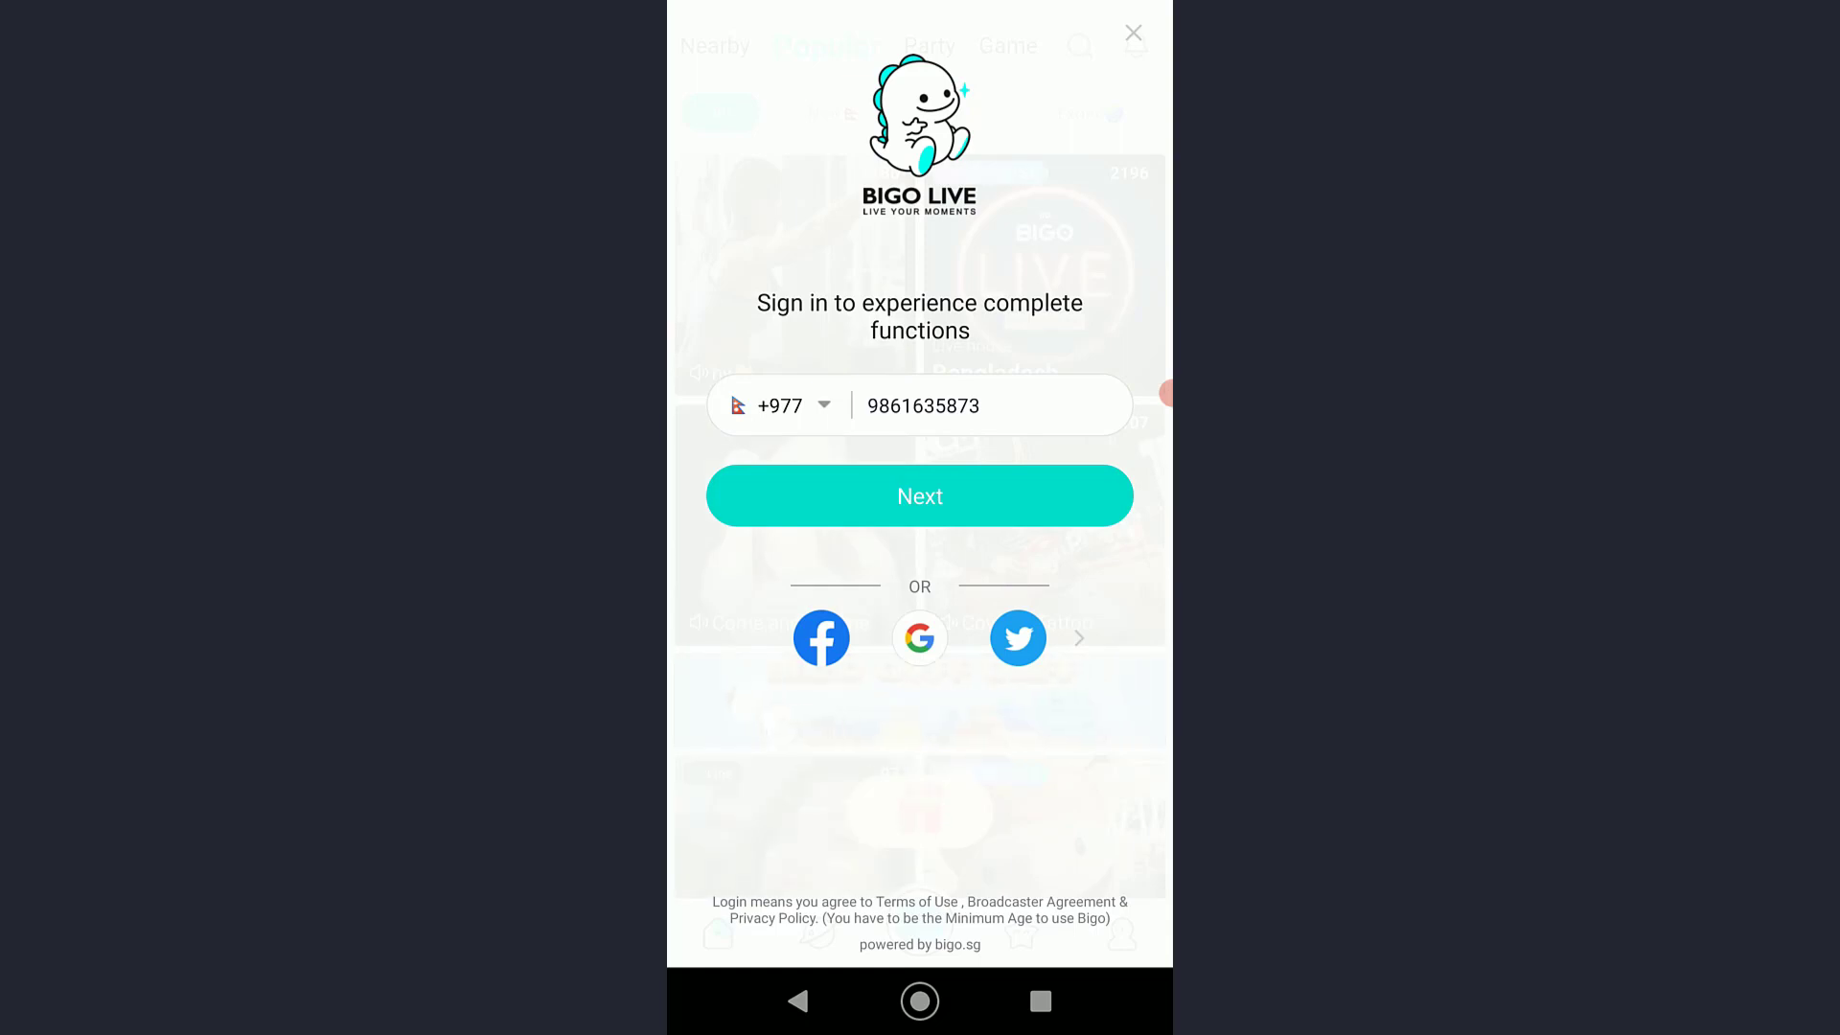
{"action": "left_click", "coordinate": [918, 495]}
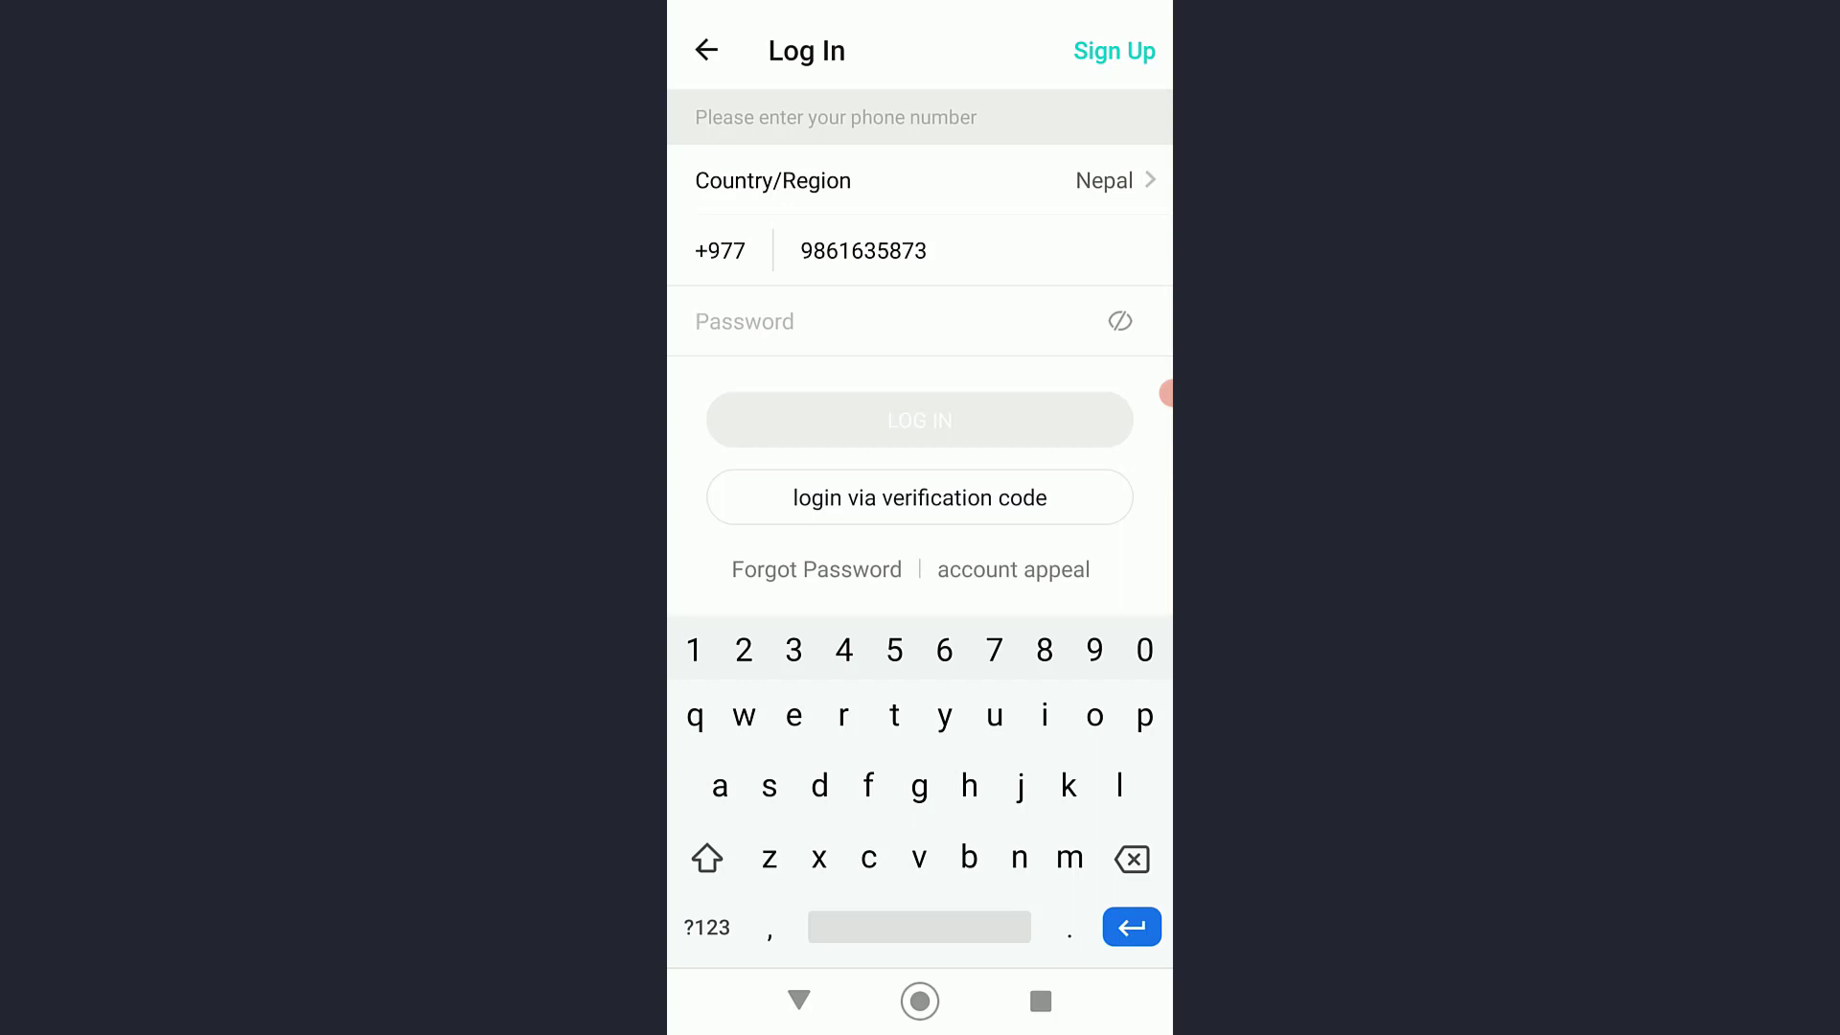
{"action": "left_click", "coordinate": [816, 569]}
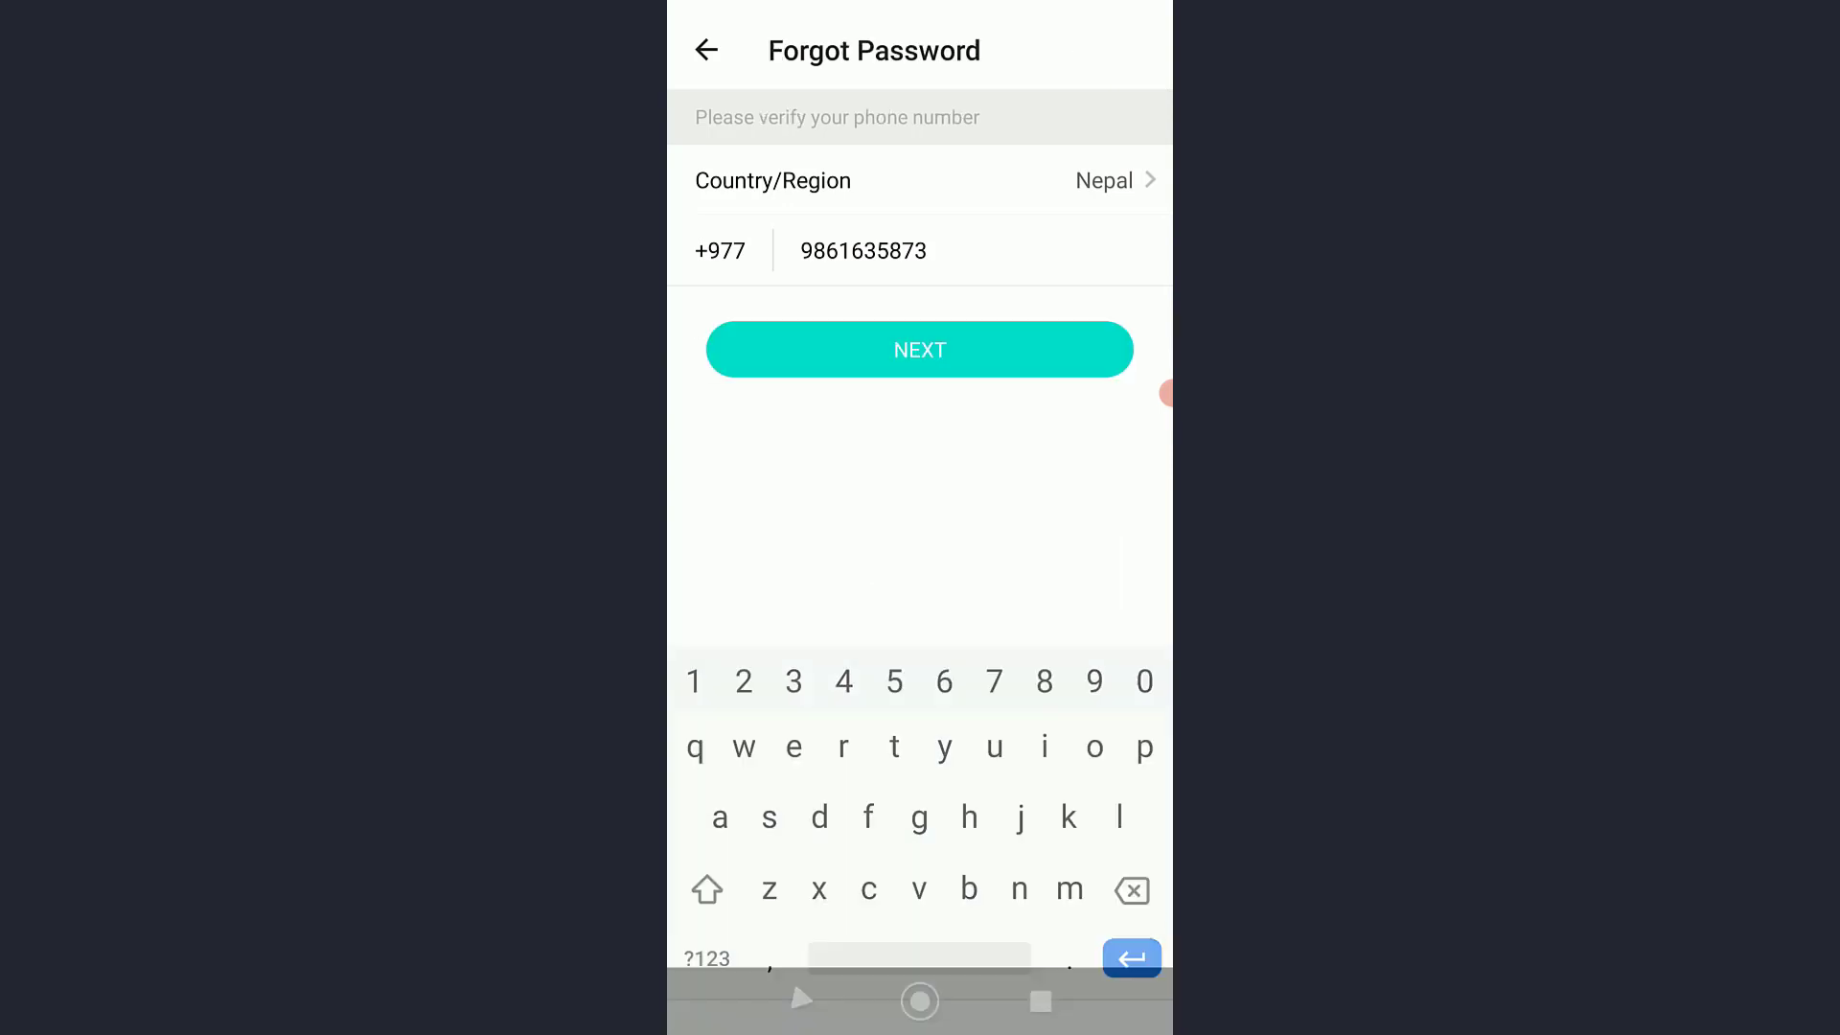
- Confirm the Nepal phone number and request a verification code for it
{"action": "left_click", "coordinate": [862, 249]}
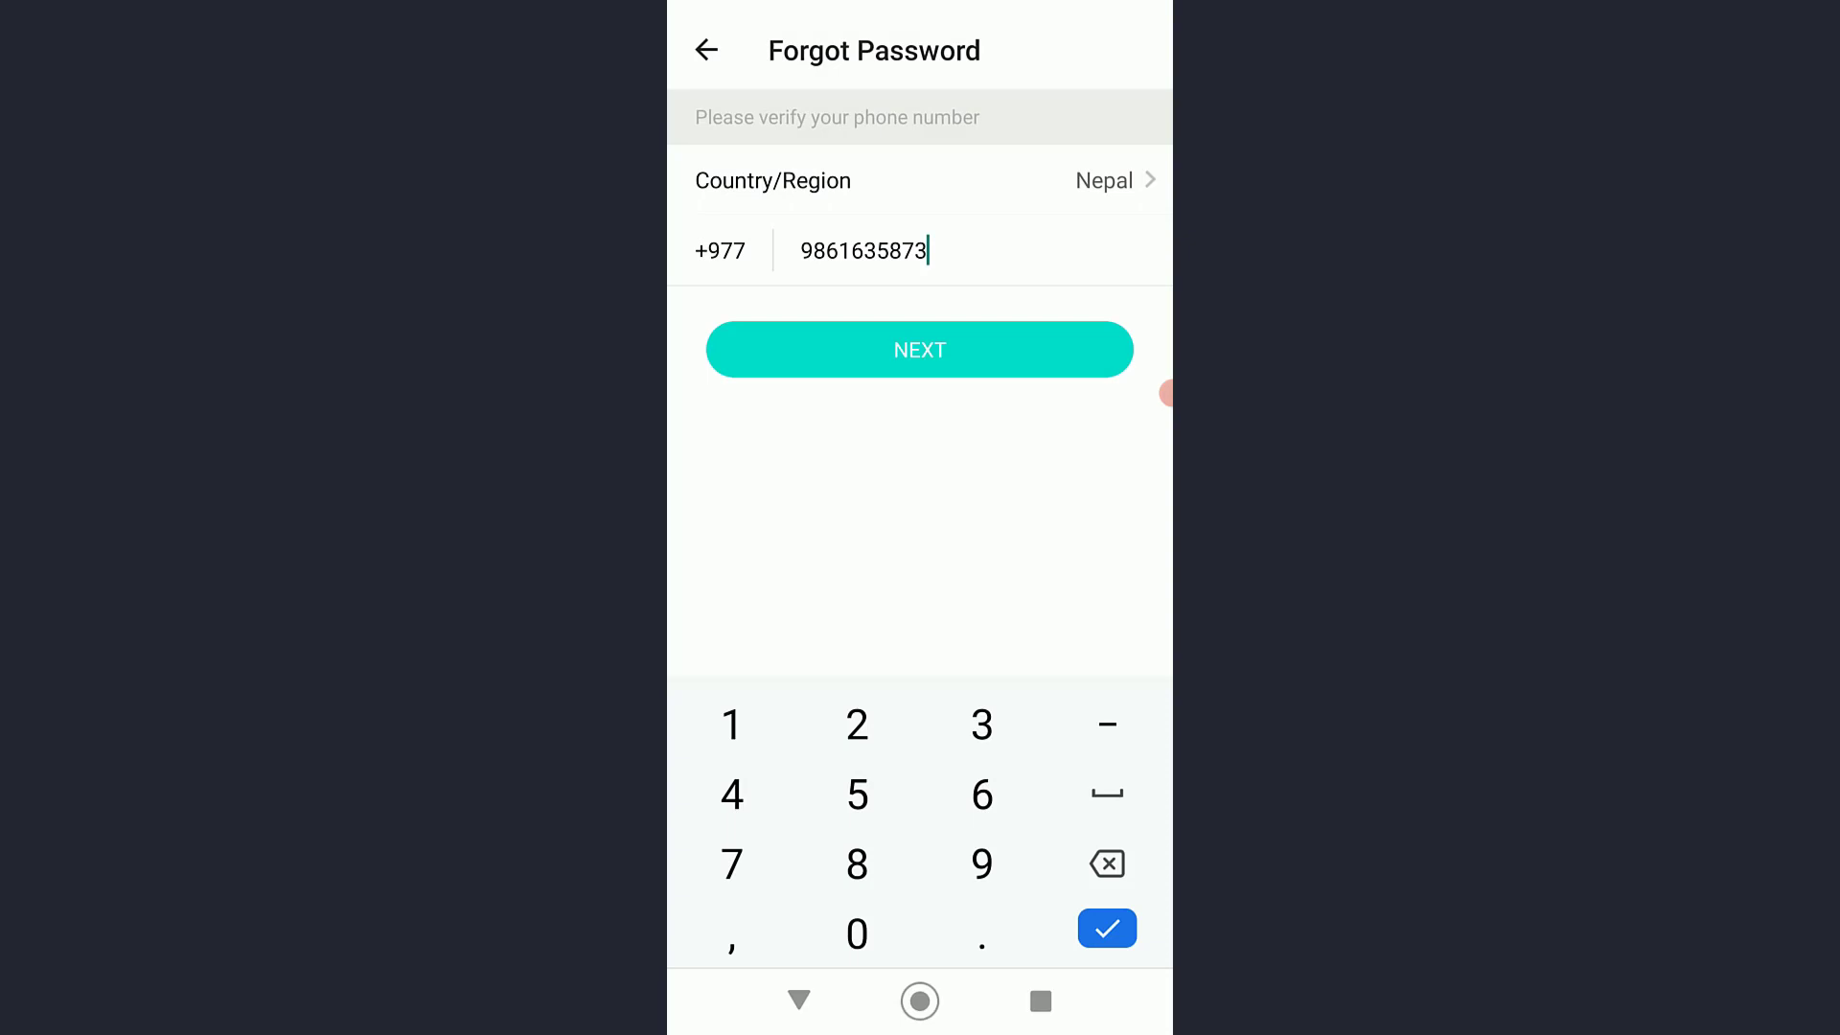
{"action": "left_click", "coordinate": [918, 349]}
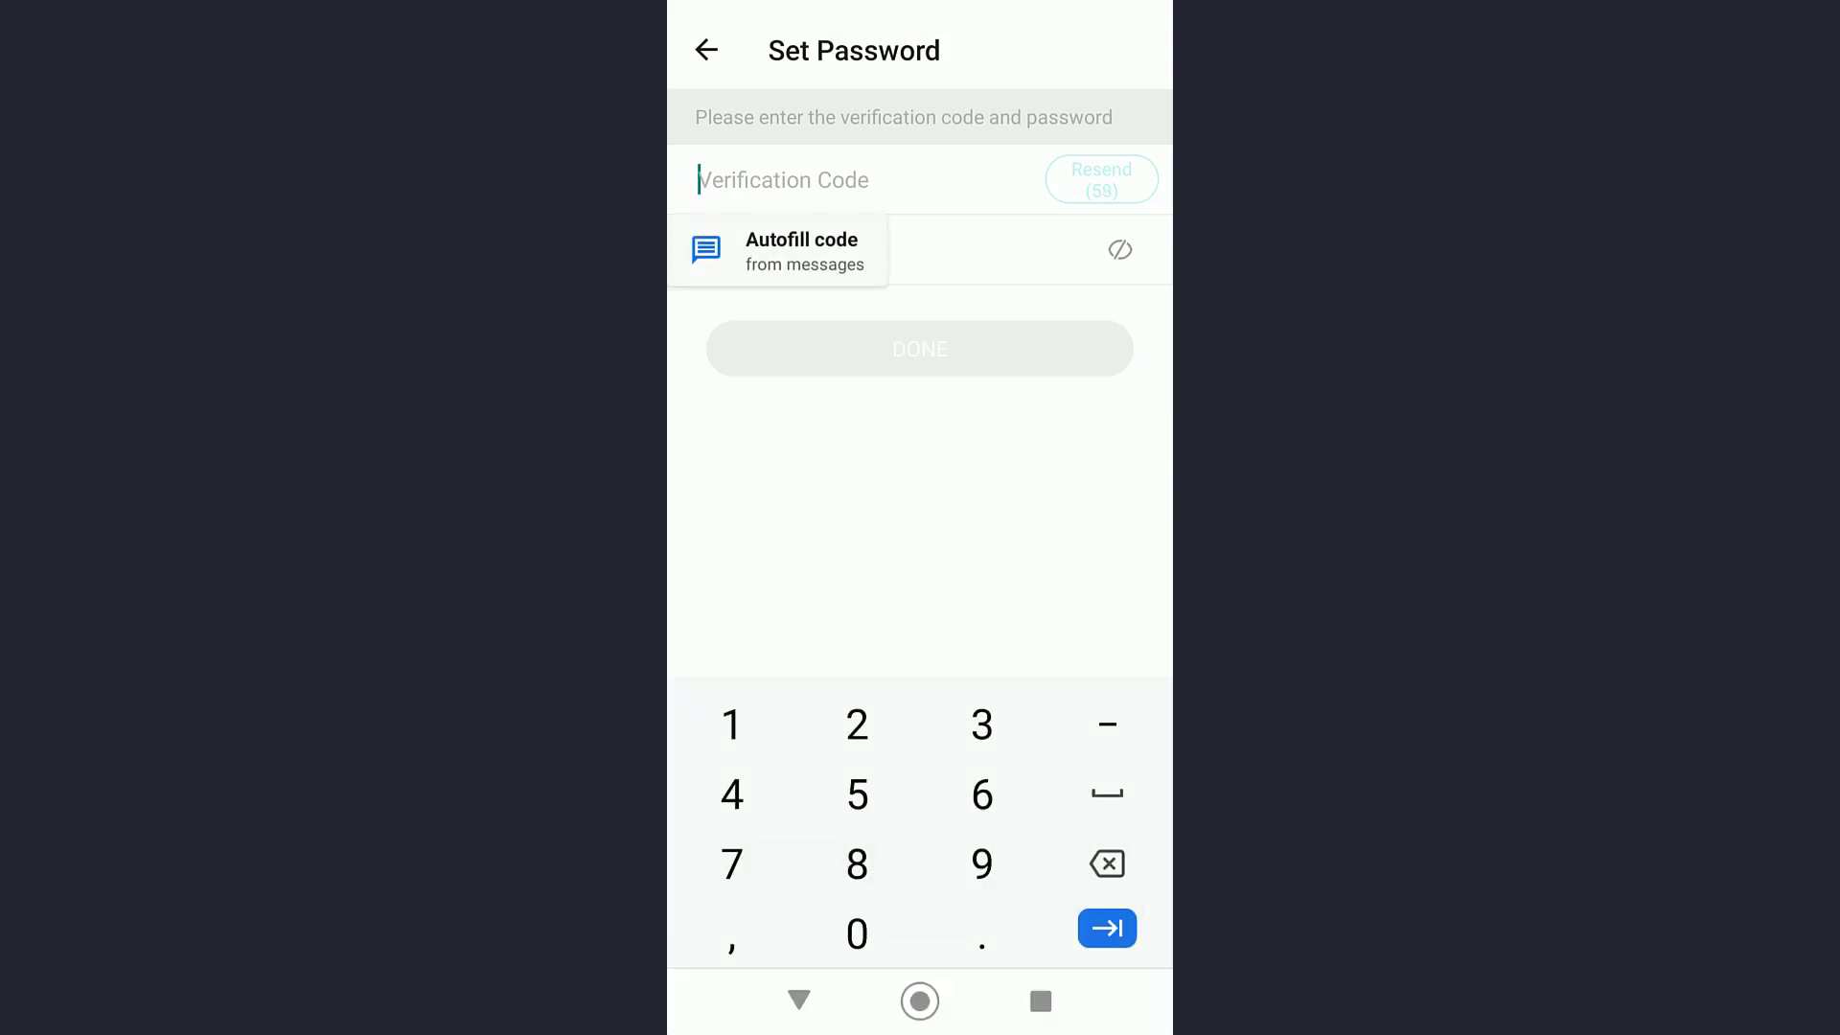
- Submit the verification code with a new password and log in to the Popular feed
{"action": "left_click", "coordinate": [778, 249]}
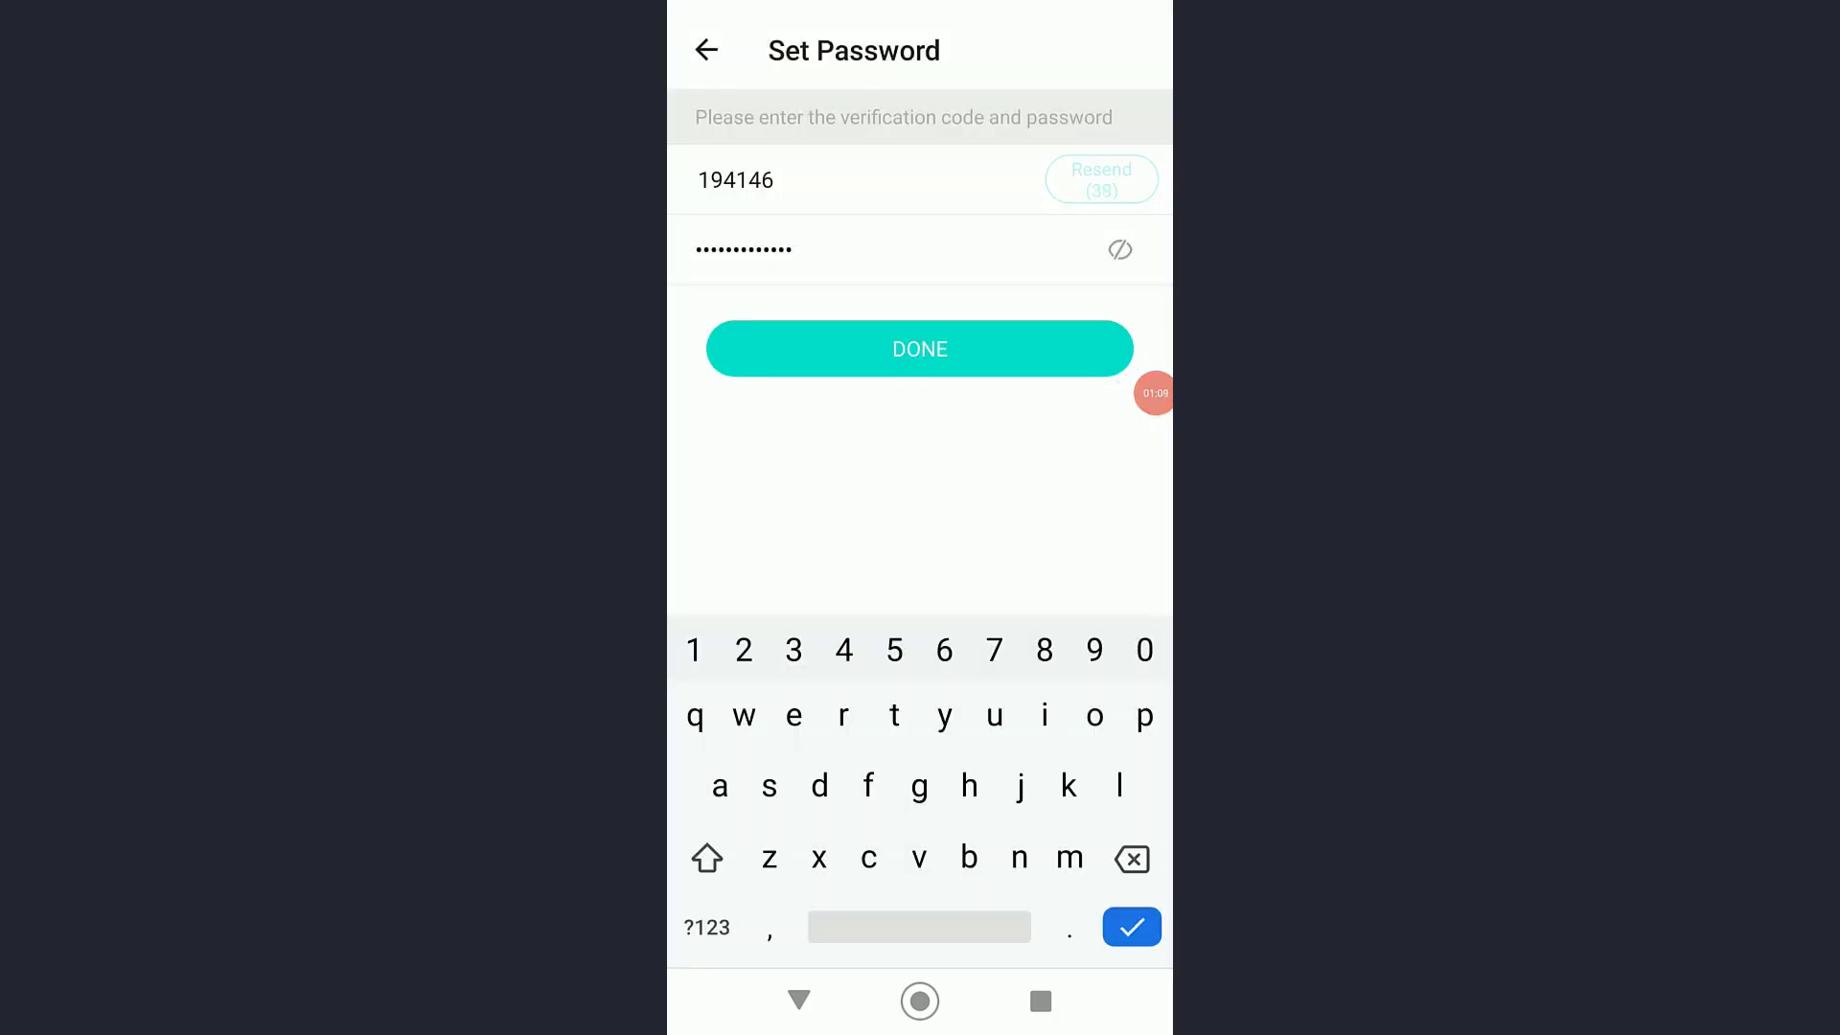
{"action": "left_click", "coordinate": [920, 349]}
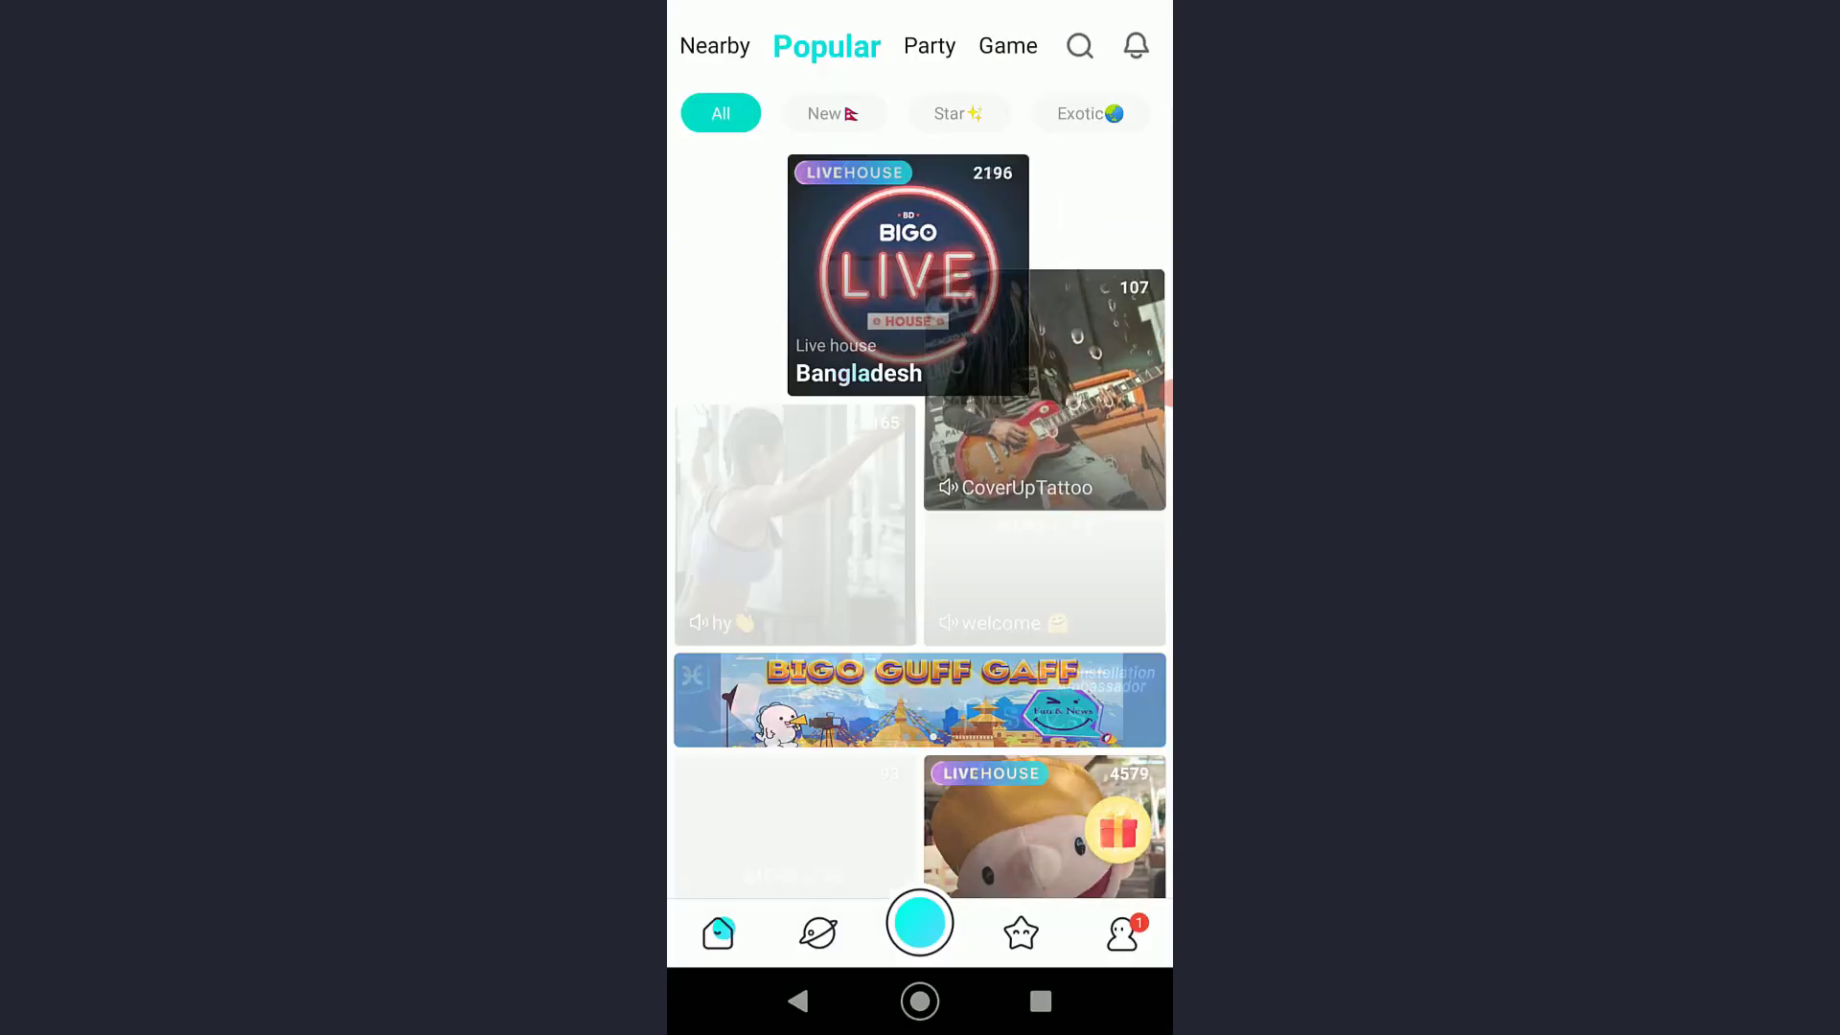